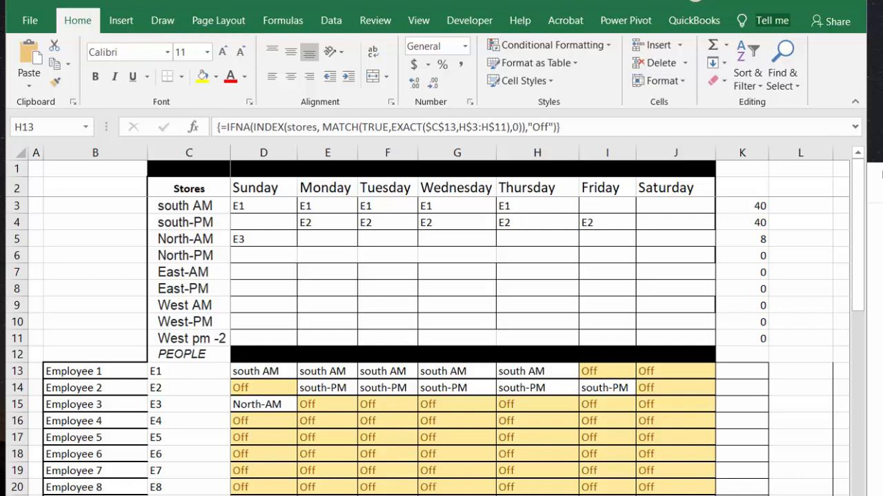
mouse_move(186, 329)
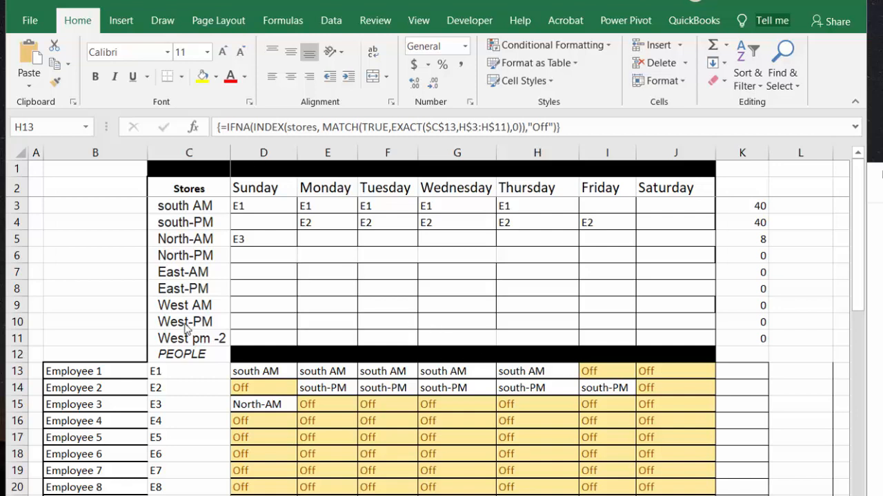
mouse_move(181, 440)
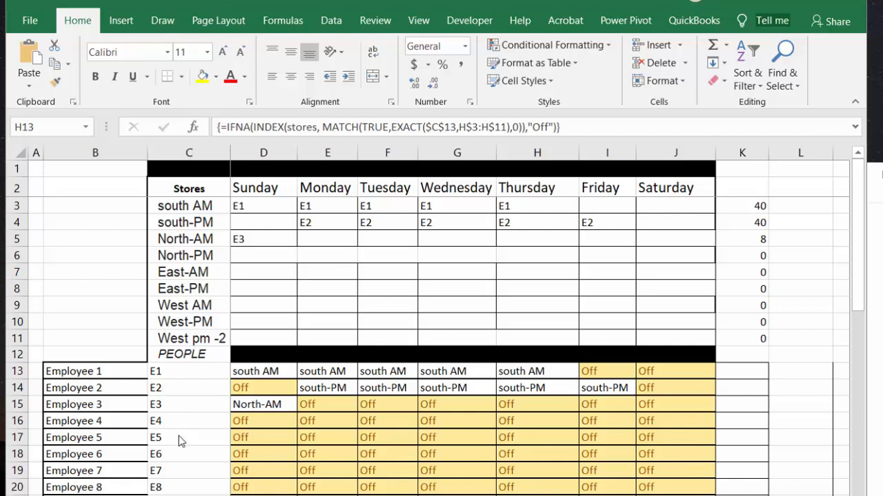
mouse_move(189, 371)
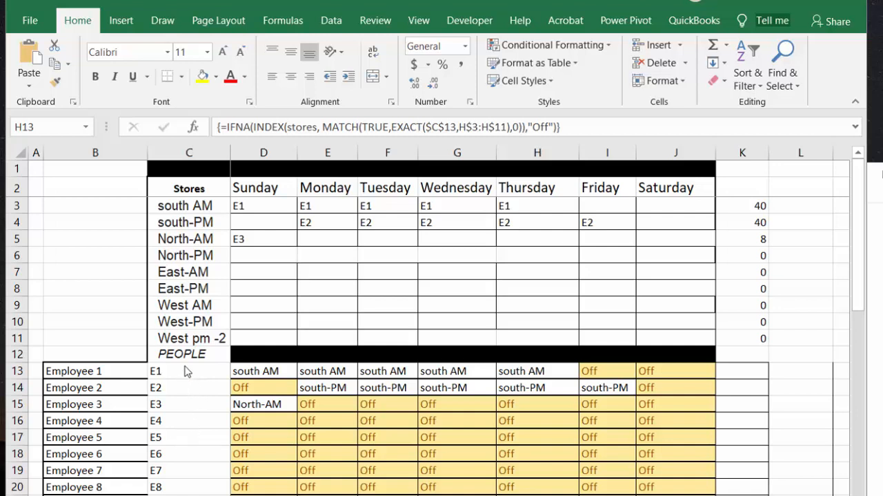
mouse_move(149, 383)
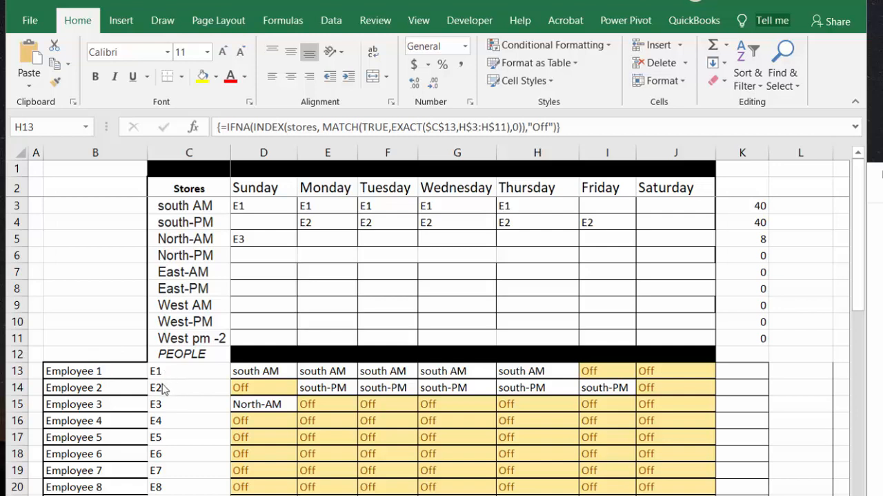
mouse_move(93, 385)
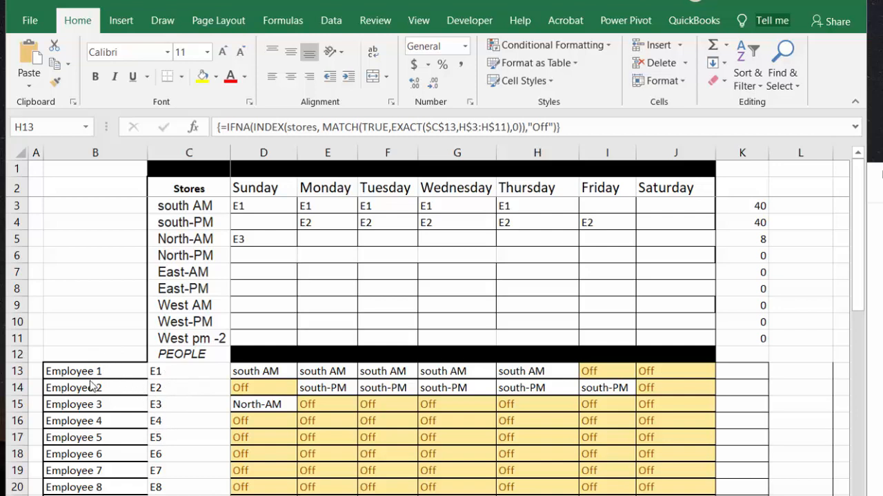
mouse_move(158, 376)
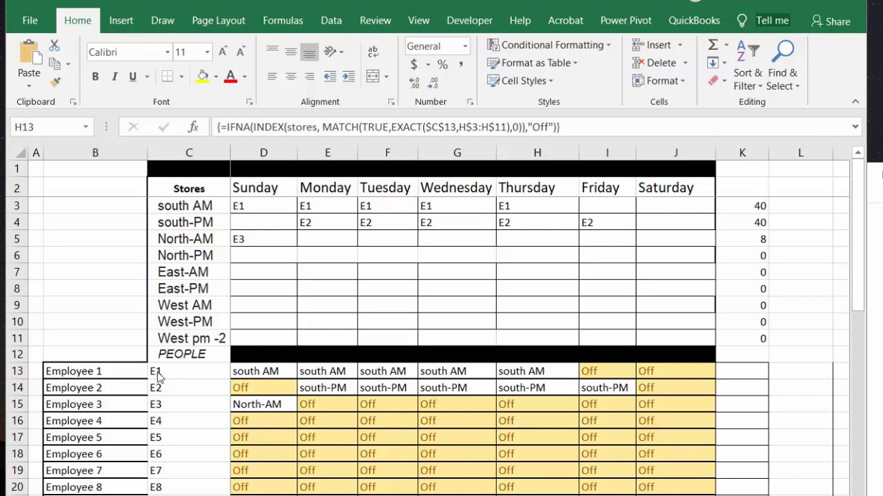
mouse_move(171, 439)
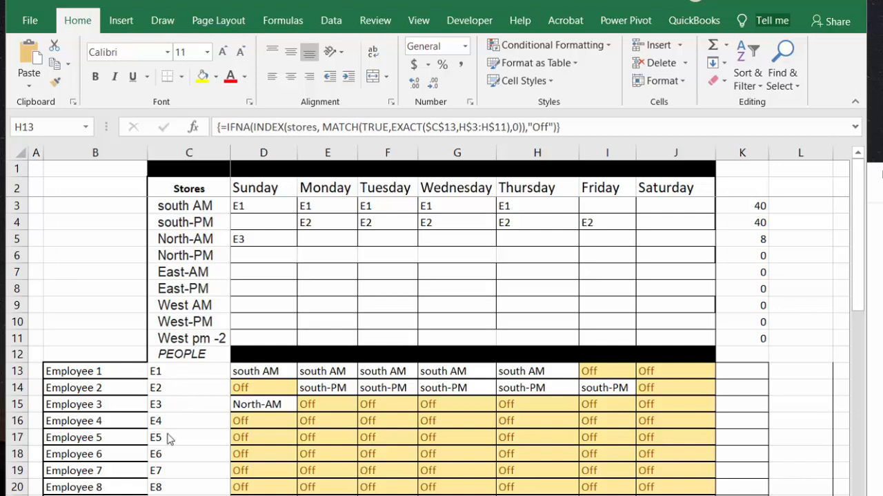
mouse_move(205, 421)
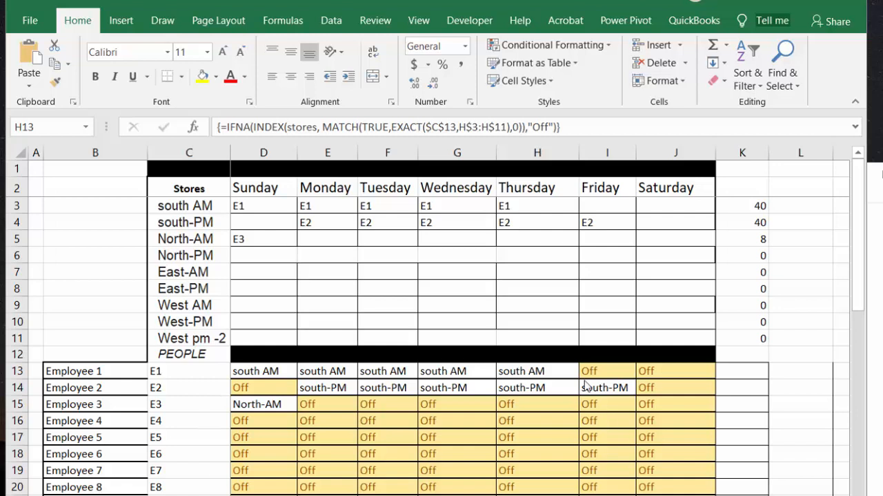
mouse_move(293, 212)
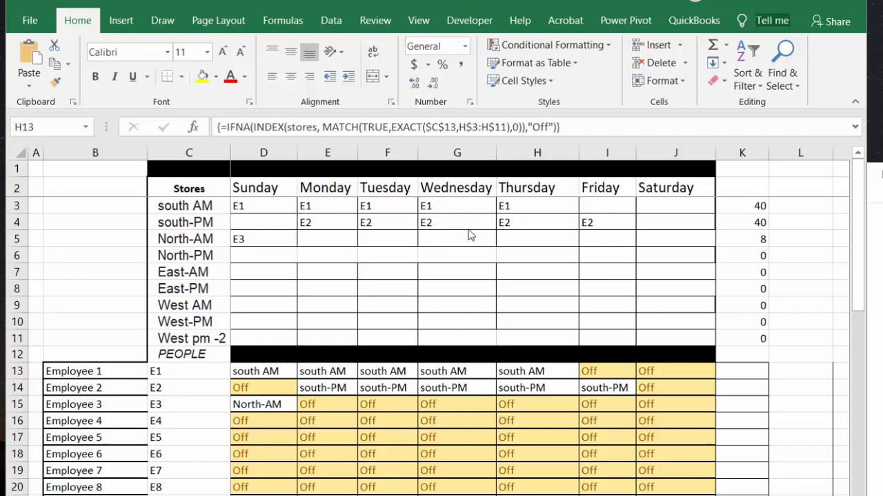
mouse_move(589, 377)
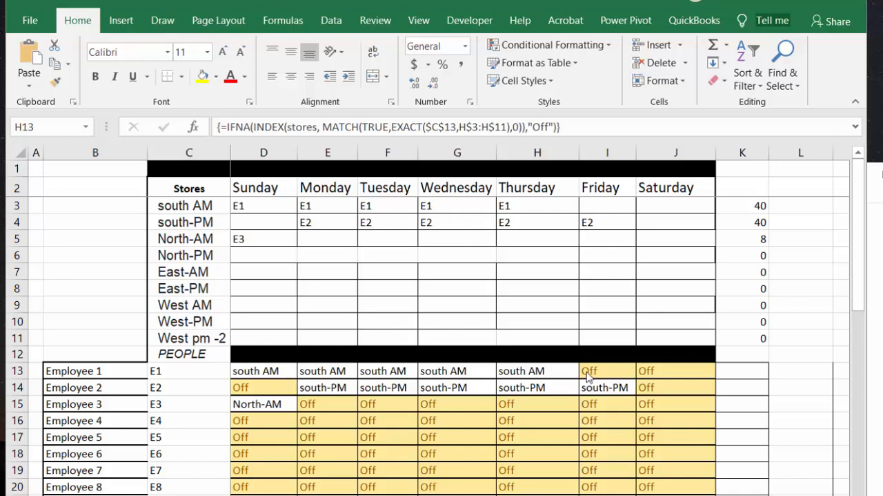
mouse_move(255, 241)
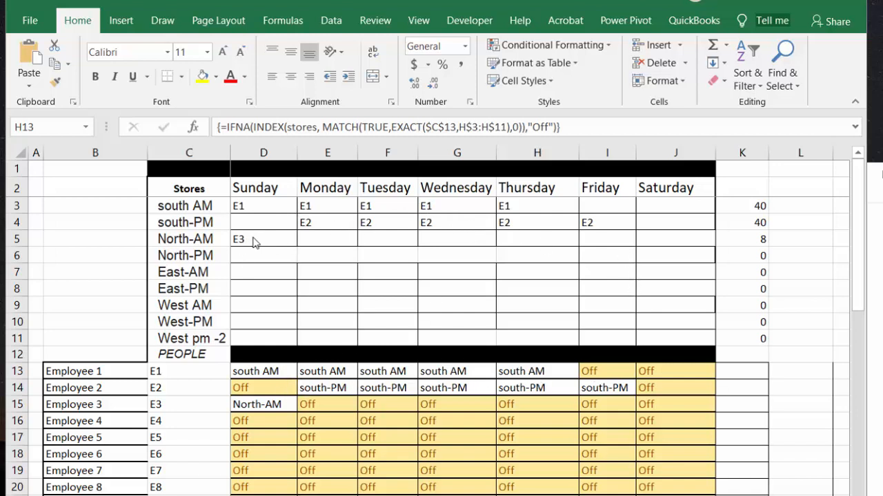
mouse_move(255, 226)
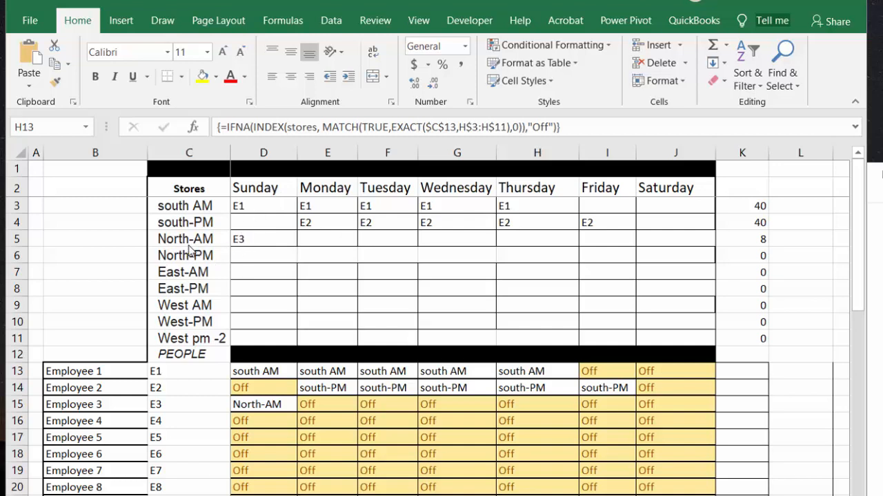
mouse_move(602, 208)
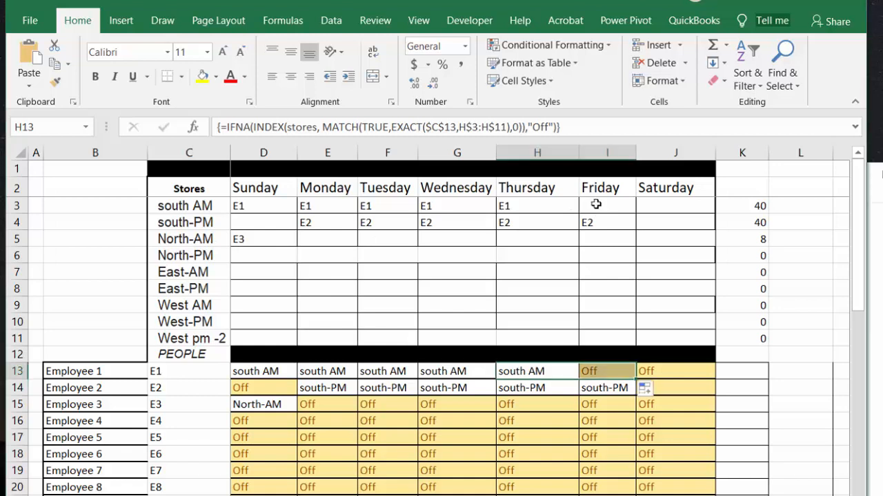
Enter employee code E3 in the Friday and Saturday south AM cells I3 and J3
click(608, 205)
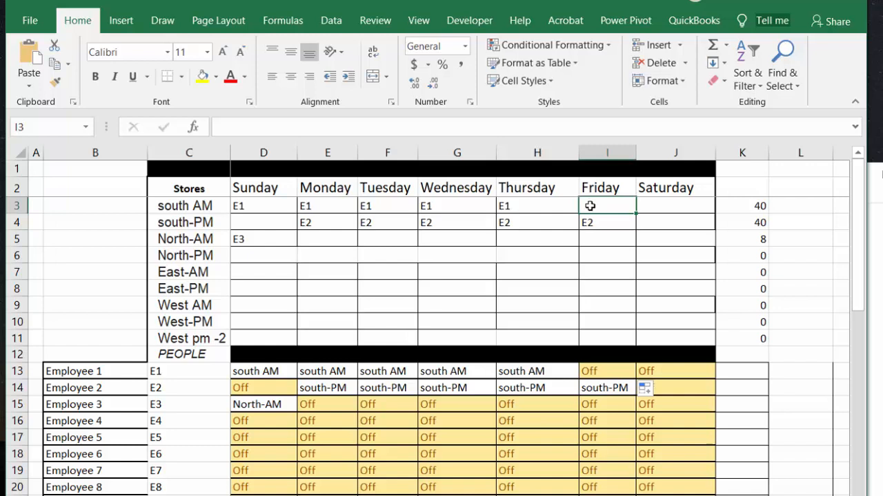
text(E2)
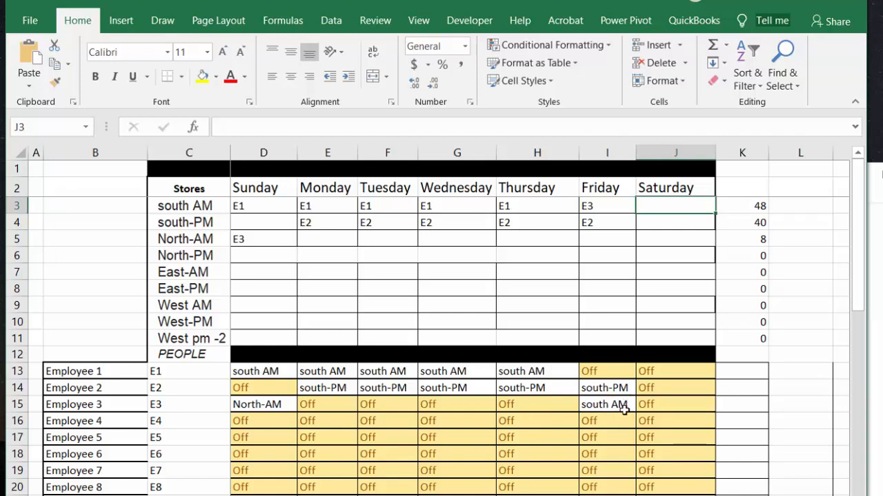
mouse_move(644, 233)
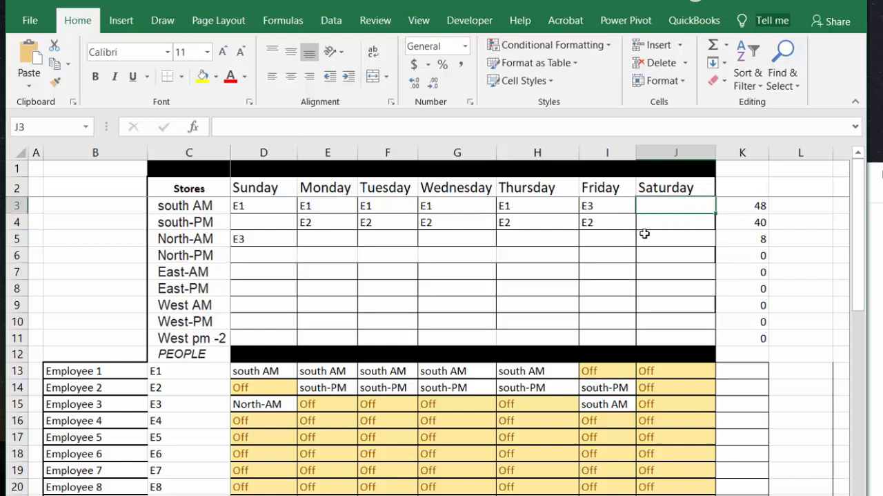
text(E)
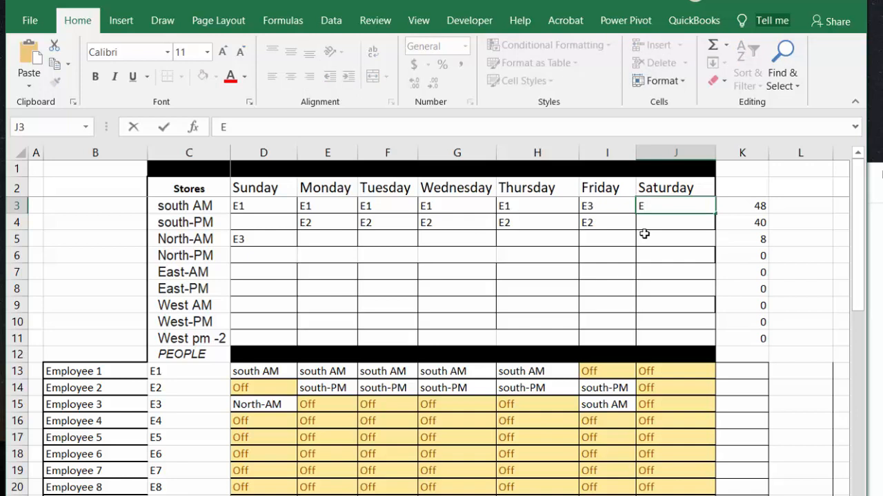
text(3)
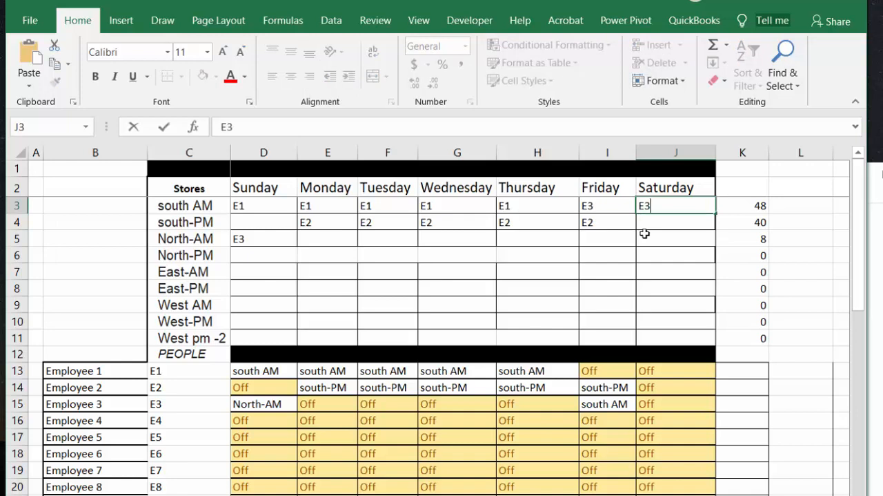
click(608, 222)
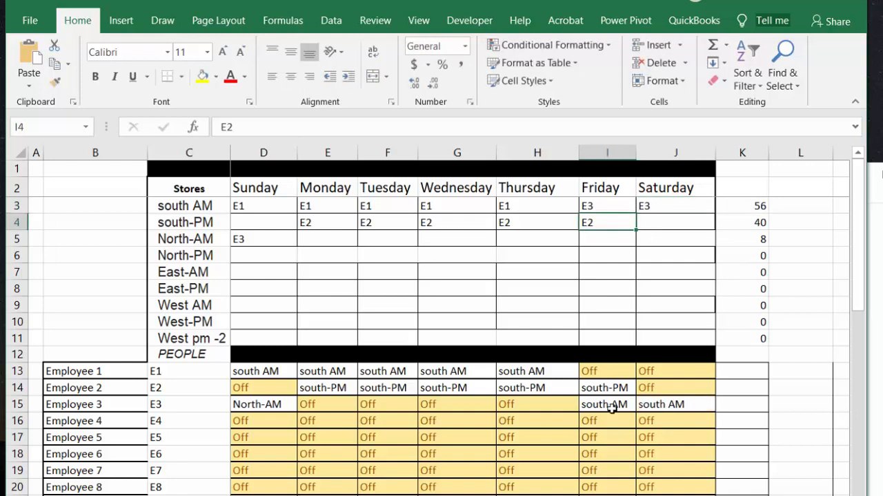
mouse_move(176, 408)
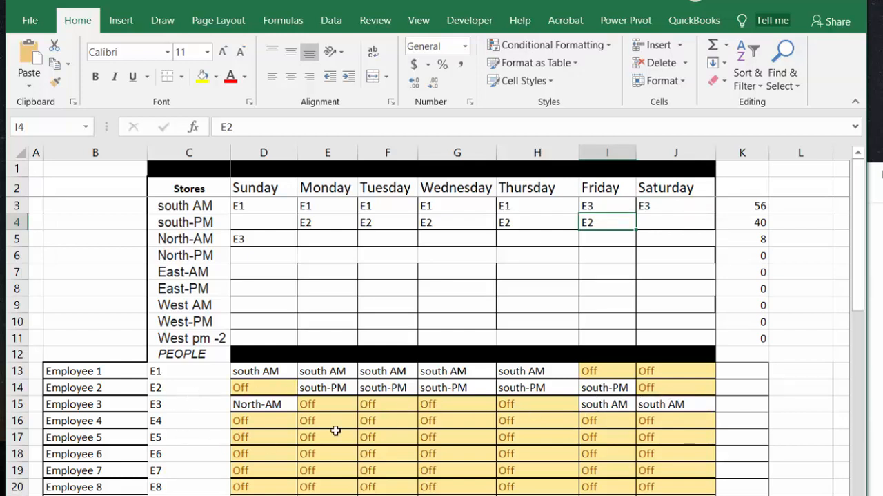
mouse_move(509, 370)
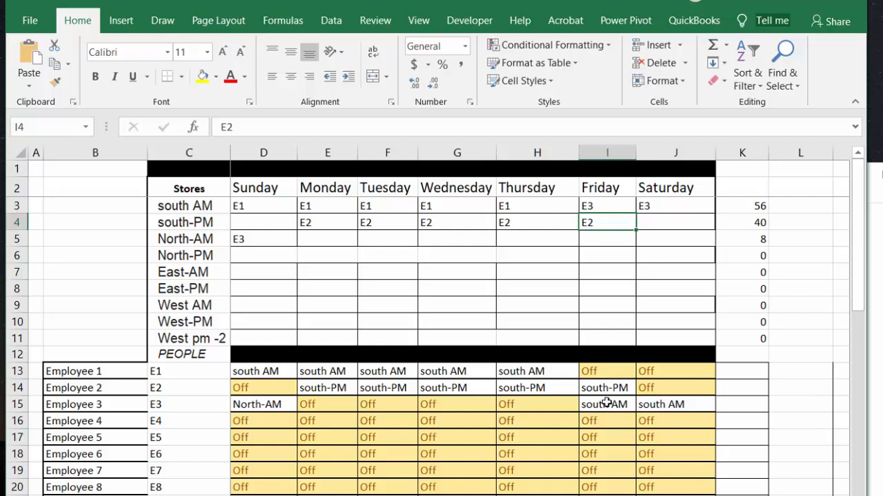
mouse_move(683, 397)
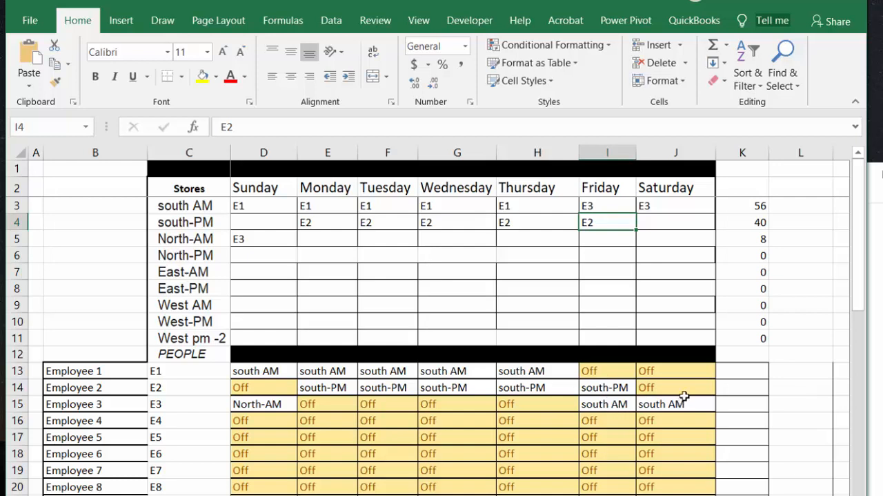
mouse_move(594, 262)
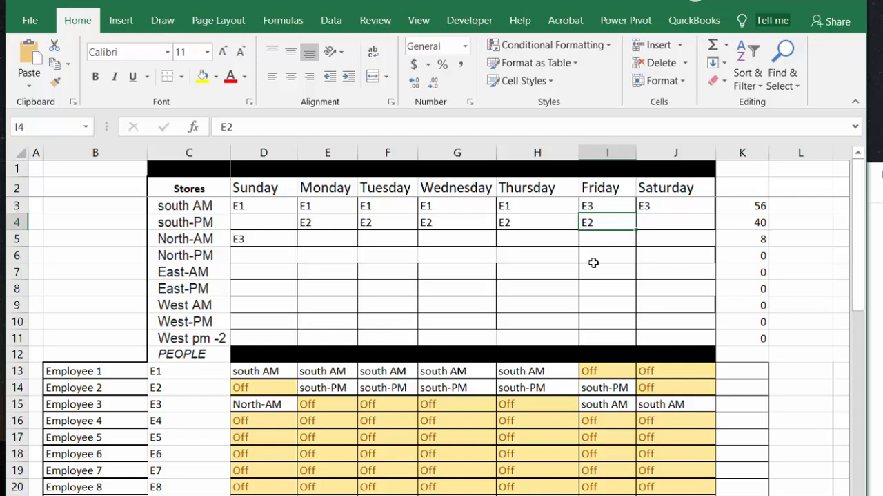
mouse_move(335, 401)
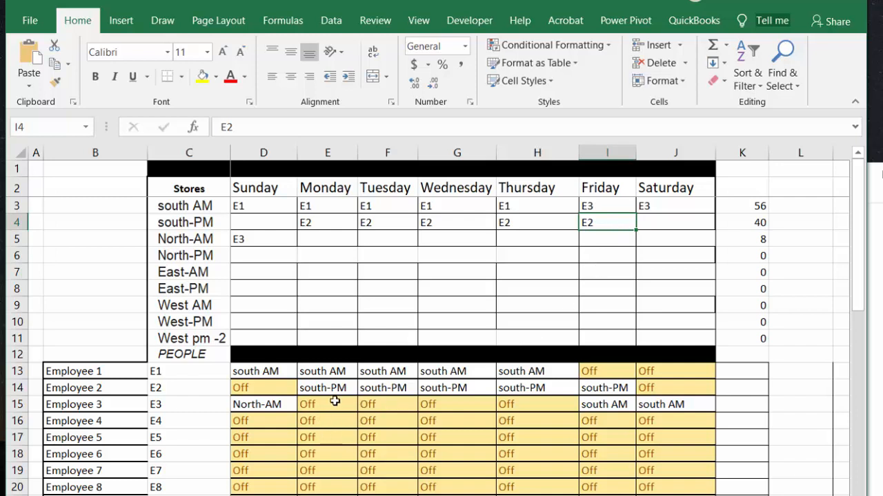
mouse_move(681, 403)
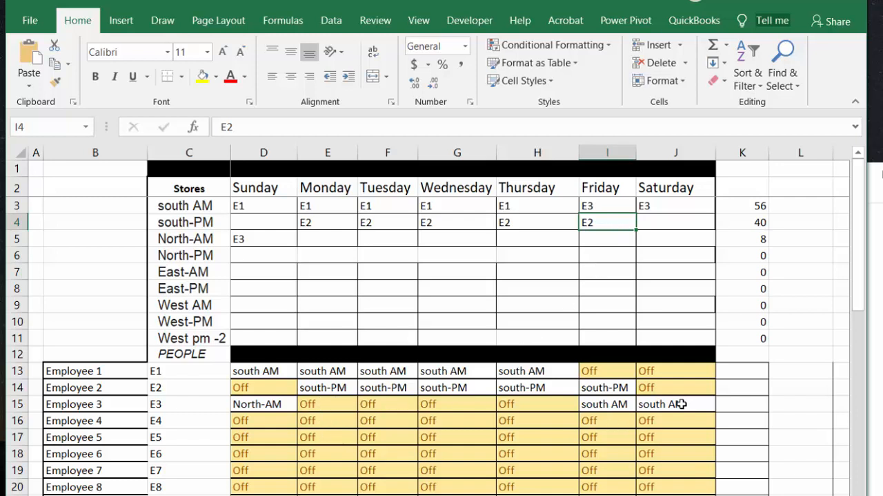
Select J15 to inspect the array formula behind Employee 3's Saturday south AM shift
click(675, 403)
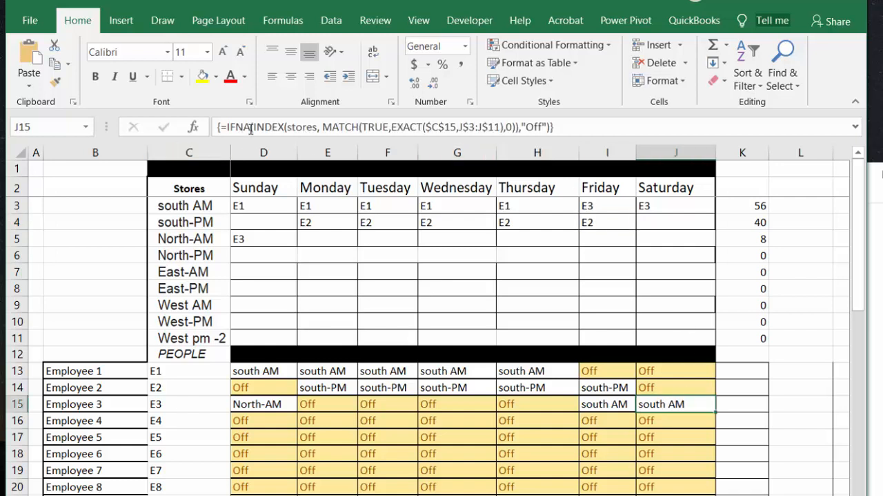
mouse_move(525, 126)
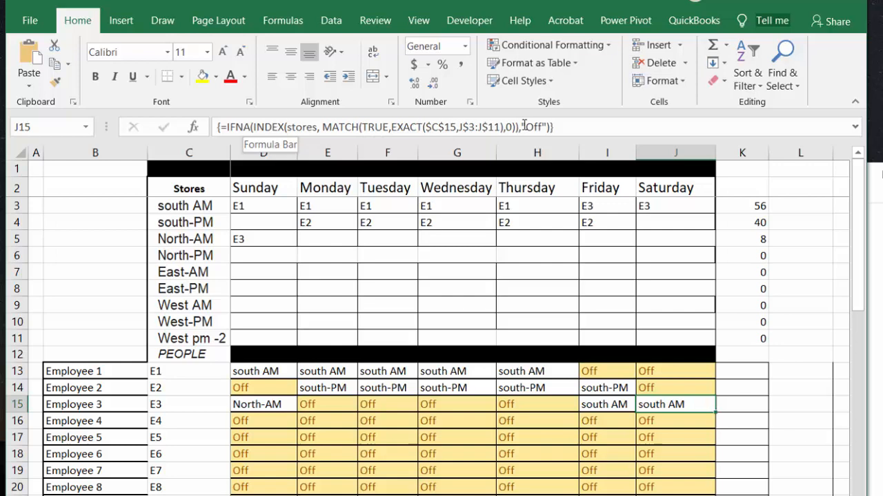
mouse_move(572, 126)
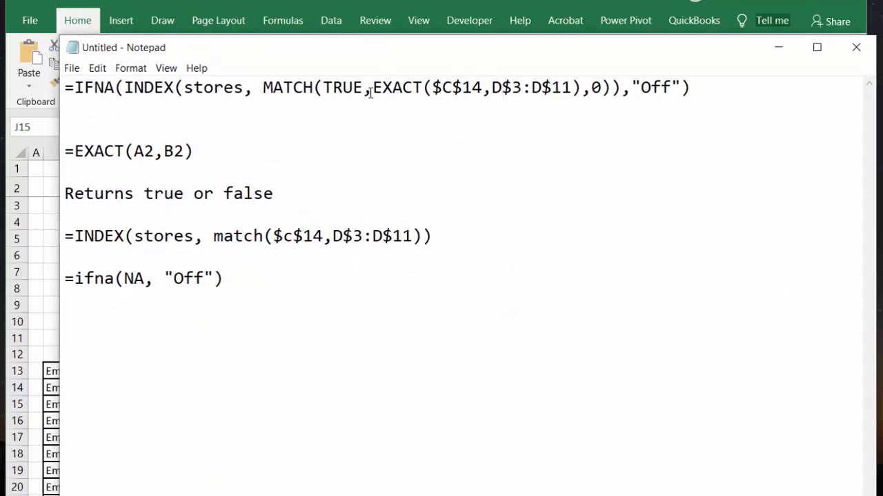
click(65, 300)
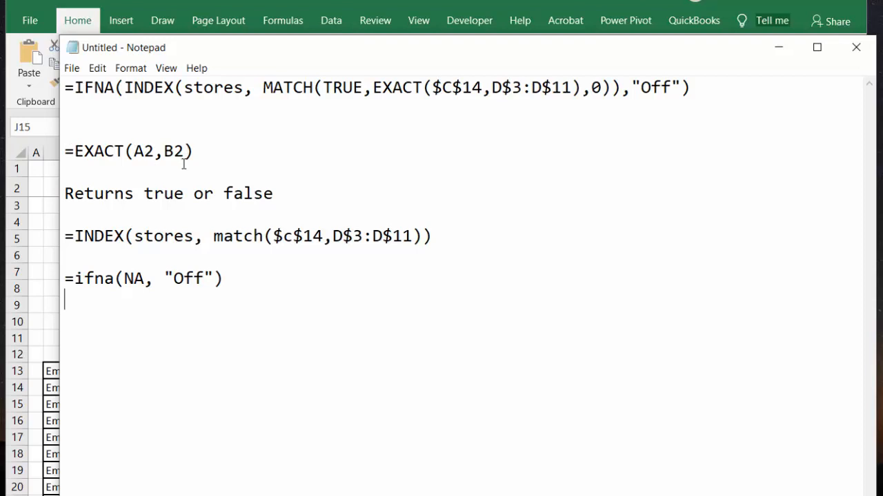
mouse_move(189, 200)
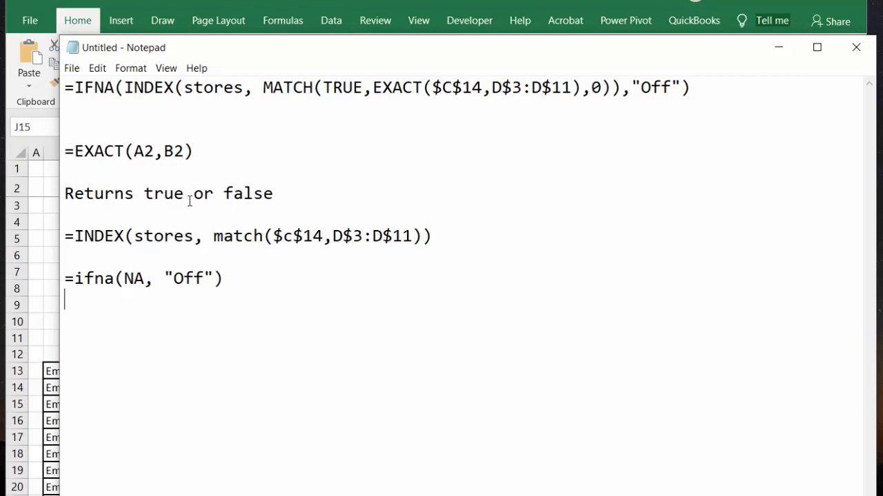
mouse_move(330, 112)
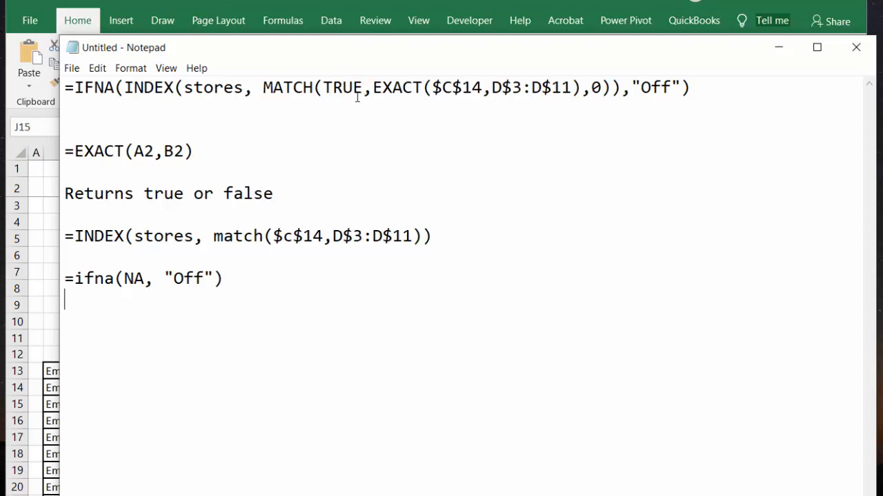
mouse_move(356, 112)
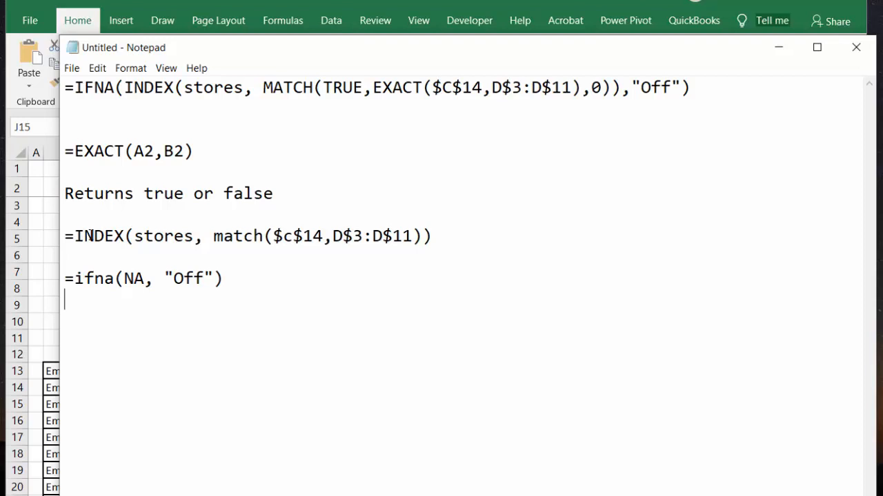
mouse_move(279, 70)
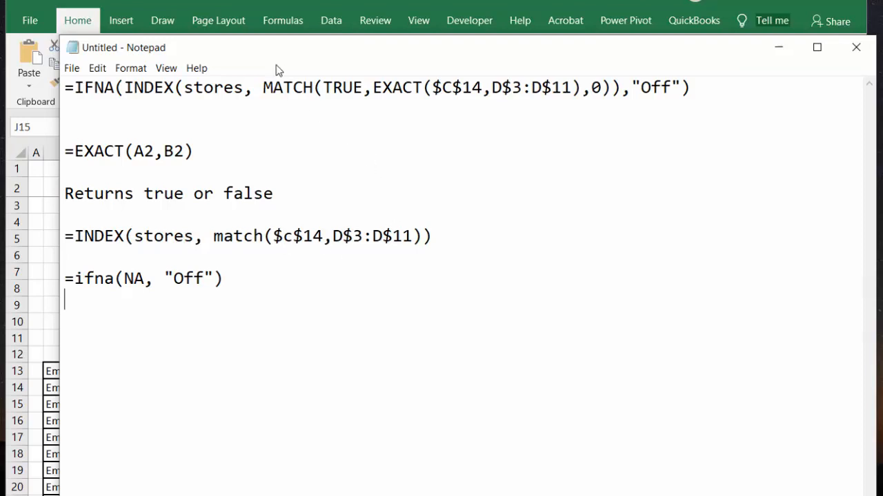
mouse_move(44, 24)
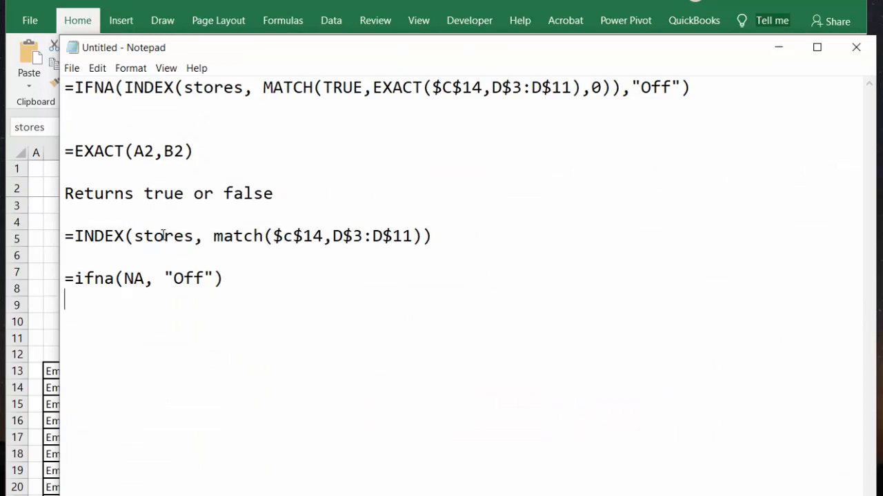
mouse_move(294, 67)
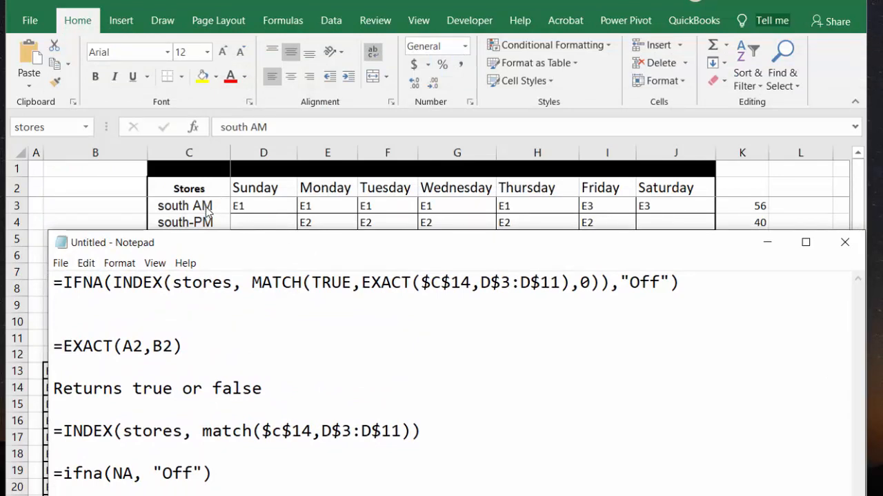
mouse_move(338, 423)
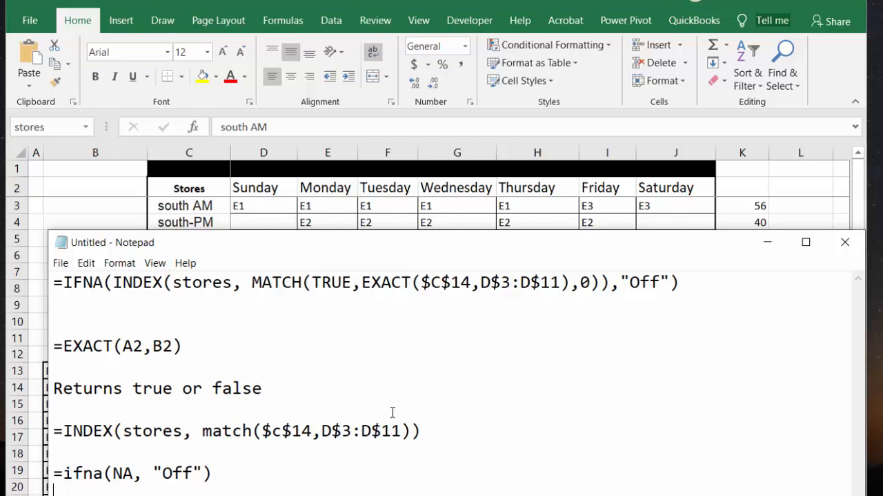
mouse_move(372, 250)
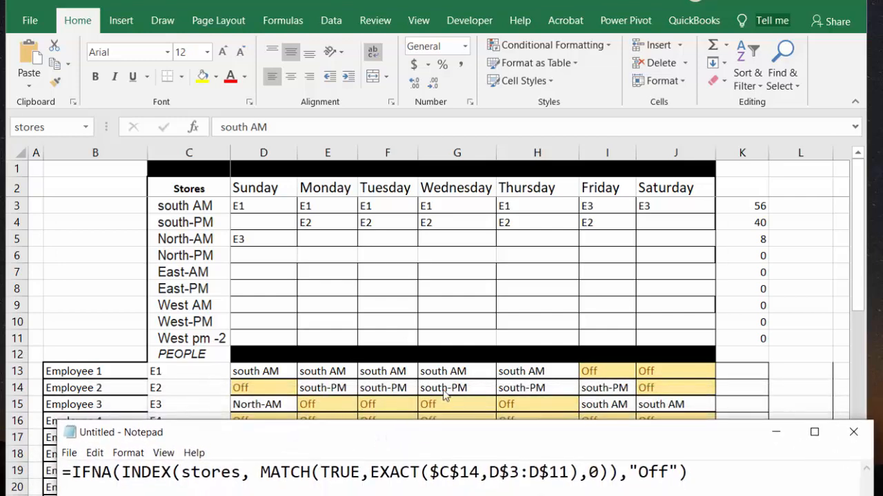
mouse_move(466, 413)
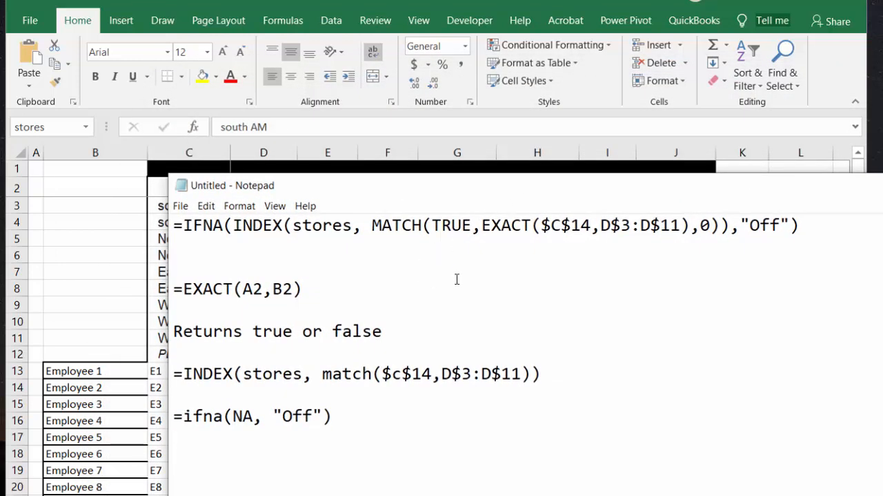
mouse_move(497, 199)
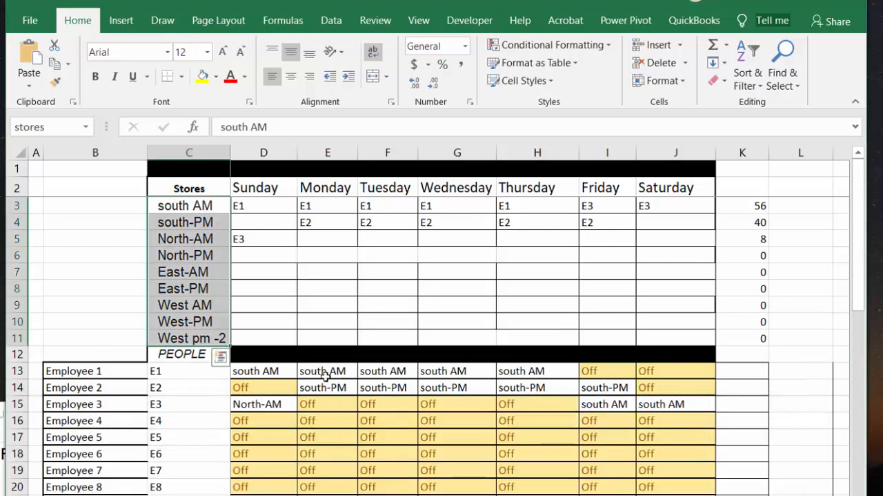
click(328, 371)
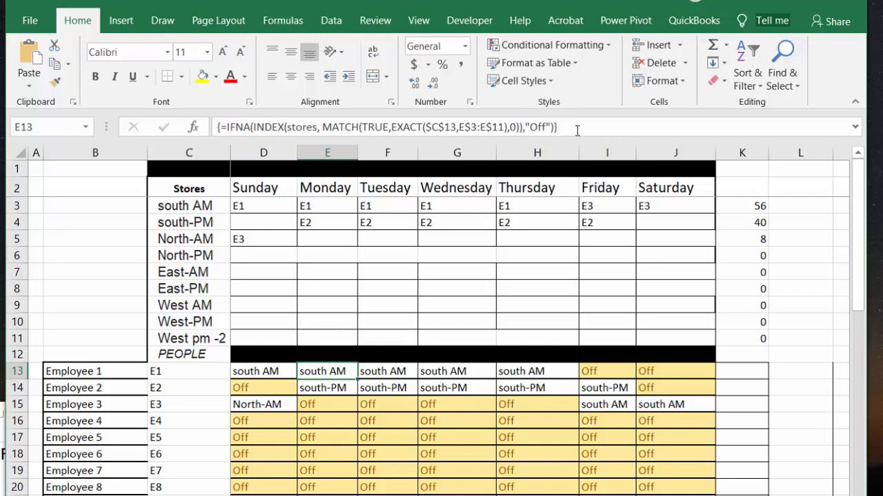
mouse_move(221, 131)
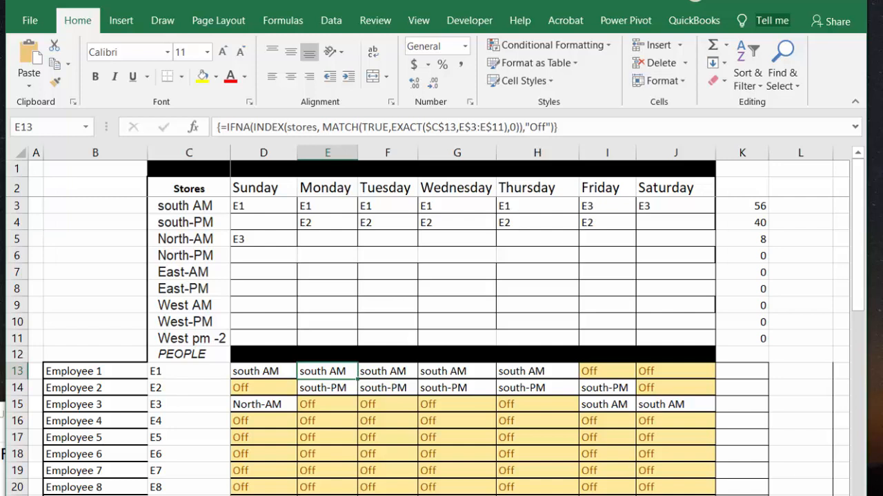
mouse_move(485, 327)
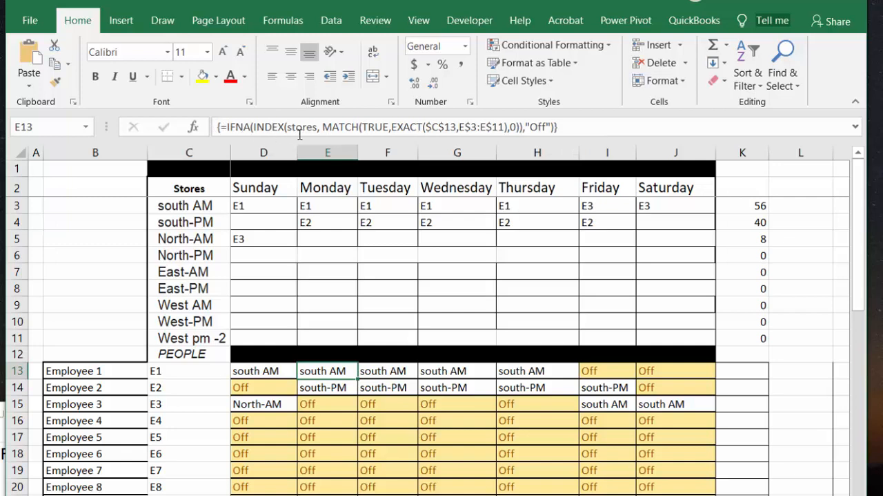
mouse_move(559, 126)
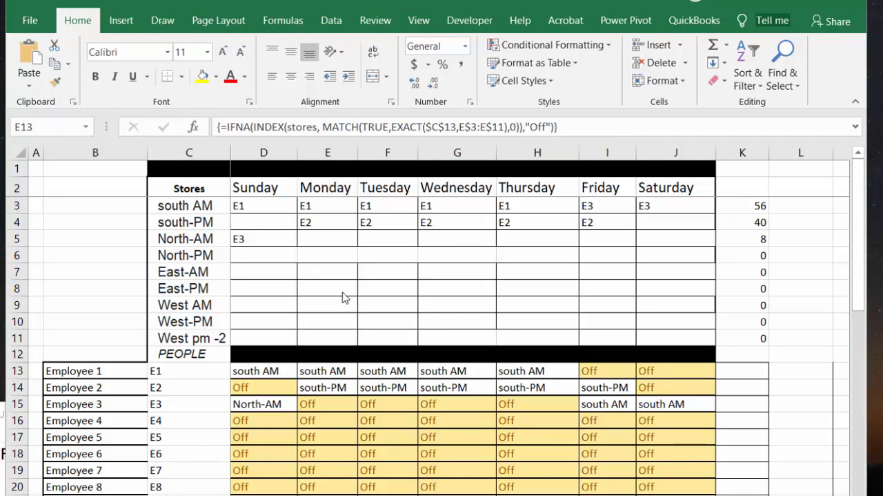
mouse_move(181, 288)
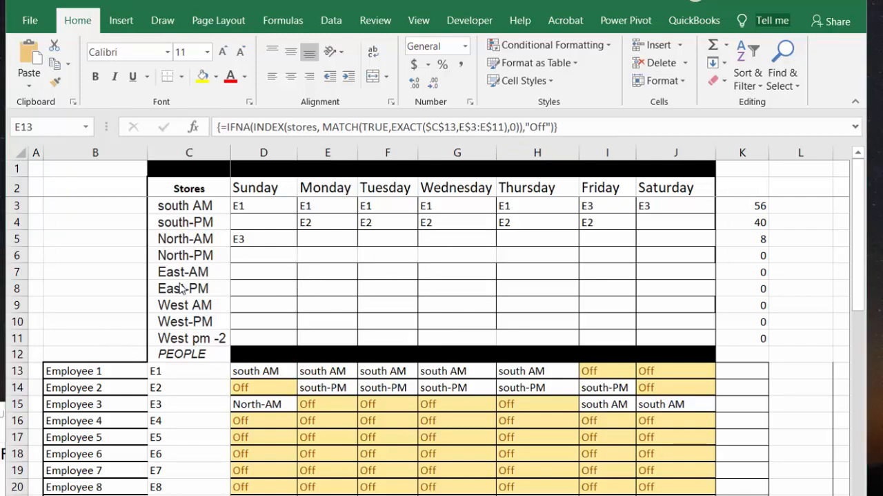